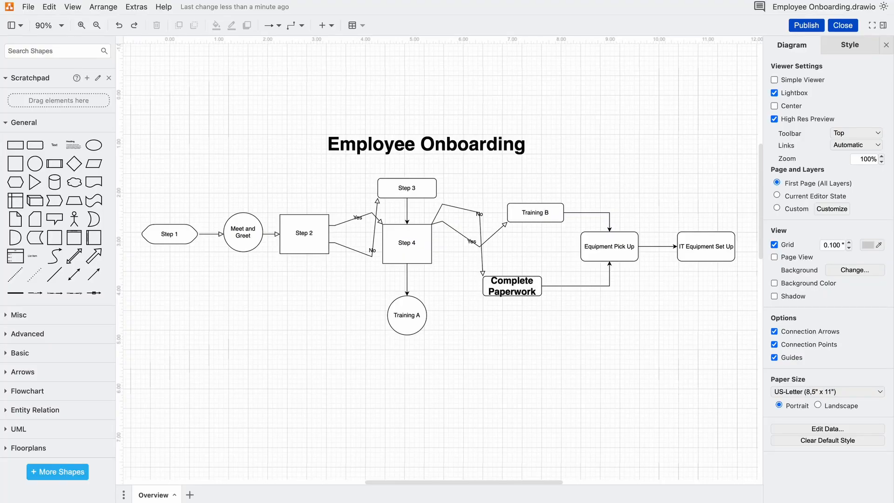
{"action": "mouse_move", "coordinate": [112, 36]}
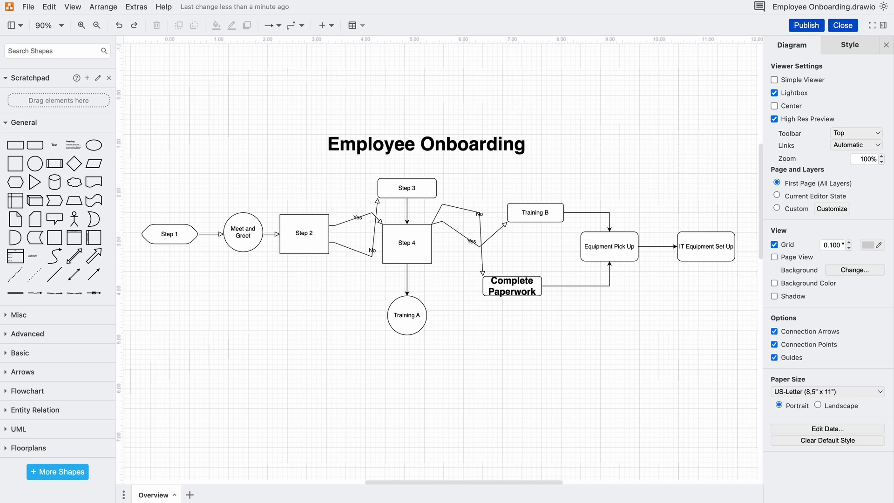
{"action": "mouse_move", "coordinate": [252, 351]}
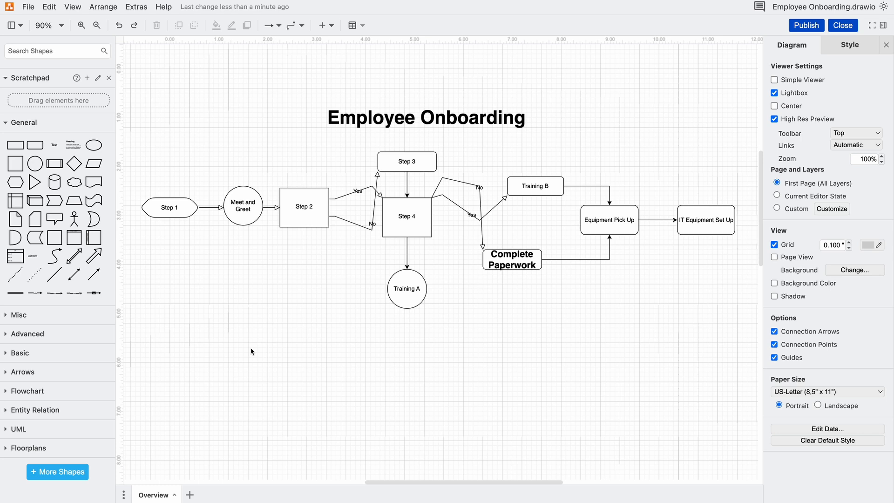
{"action": "mouse_move", "coordinate": [254, 342]}
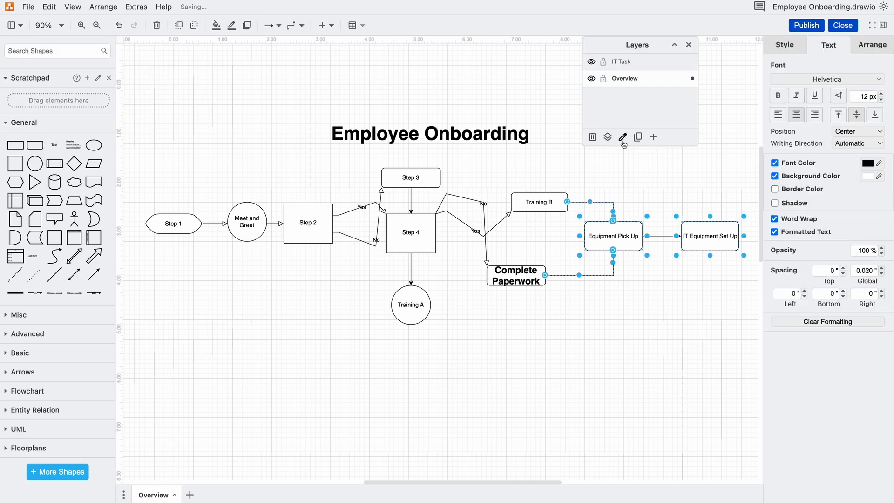
{"action": "mouse_move", "coordinate": [607, 137]}
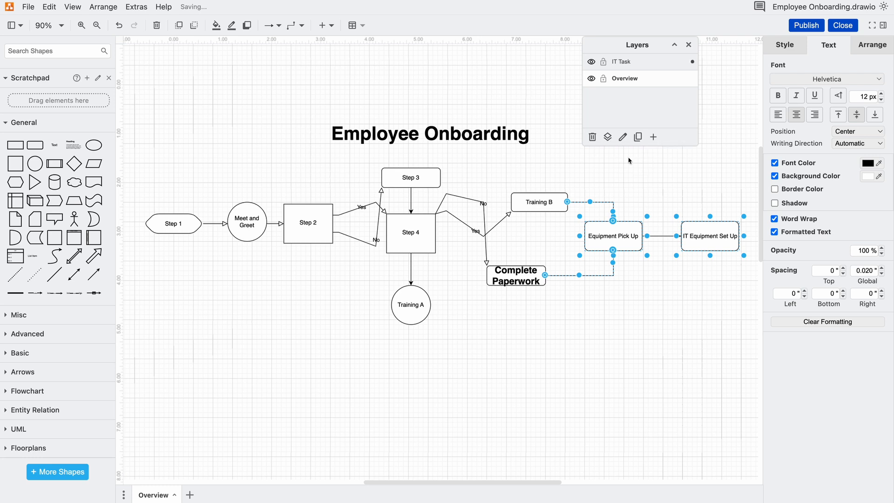
- Hide the IT Task layer, then add pages and rename them Paperwork and Trainings
{"action": "left_click", "coordinate": [591, 61]}
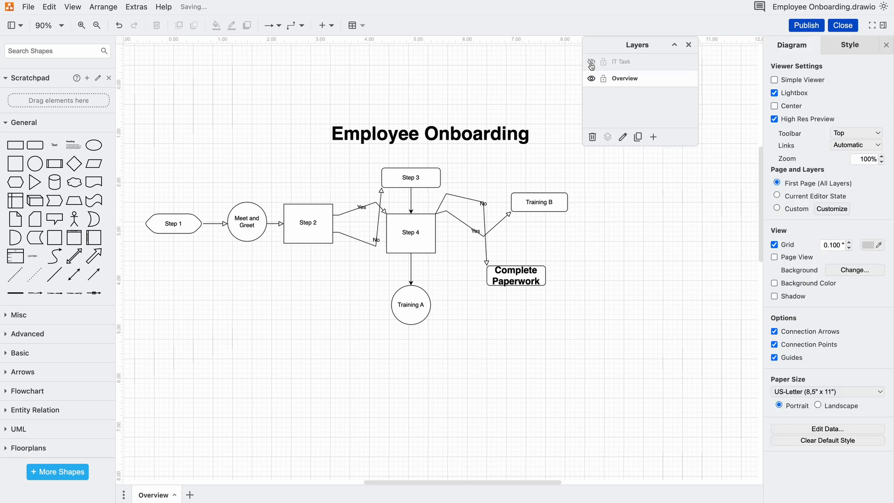
{"action": "left_click", "coordinate": [189, 494]}
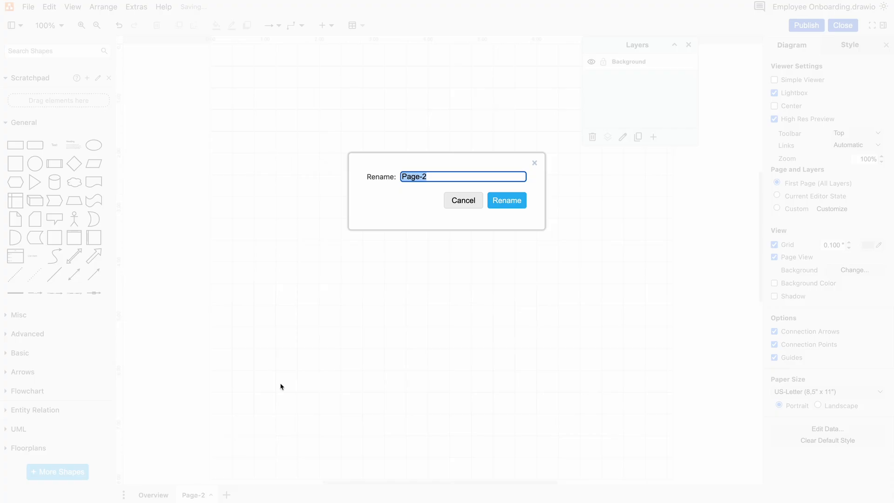
{"action": "type", "text": "Pa"}
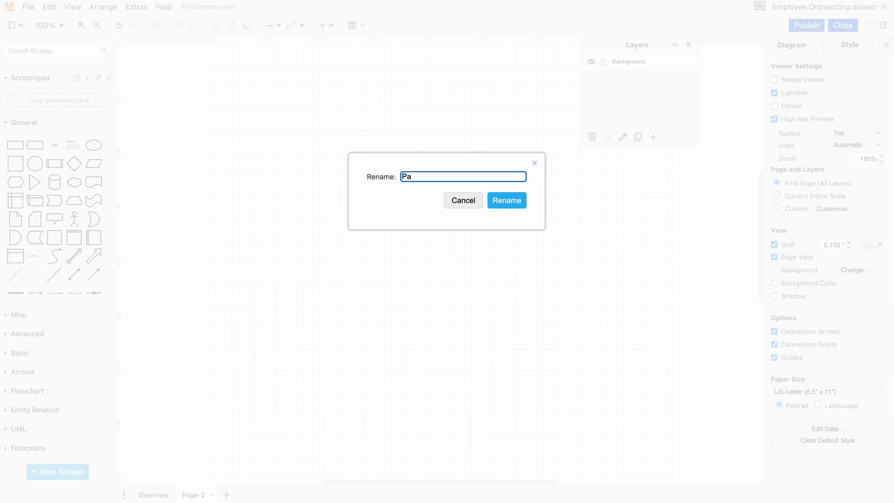
{"action": "type", "text": "Trainings"}
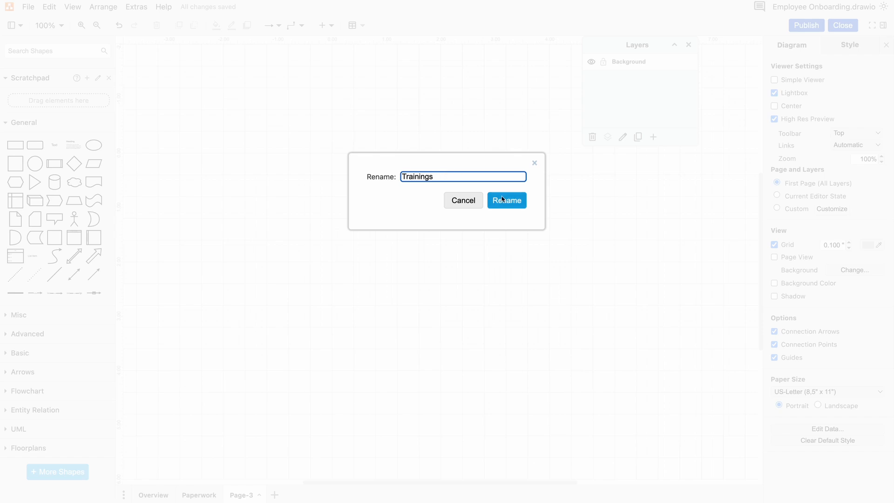
{"action": "left_click", "coordinate": [506, 200]}
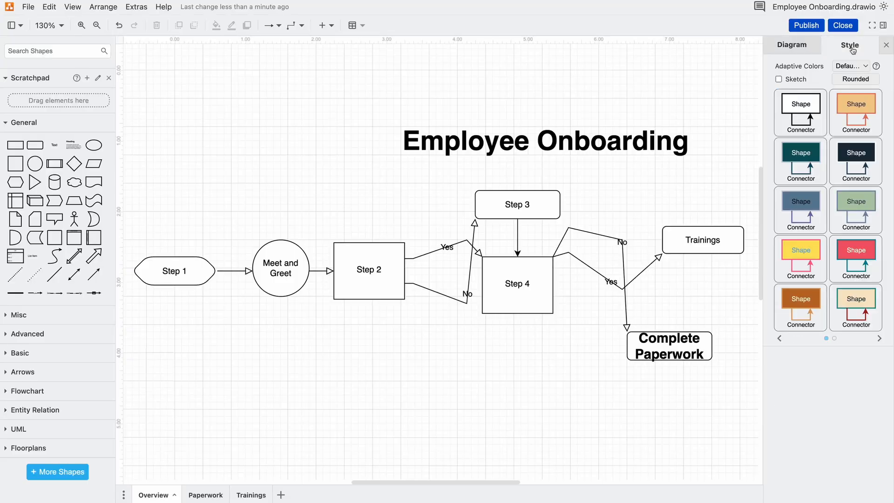
{"action": "mouse_move", "coordinate": [262, 402]}
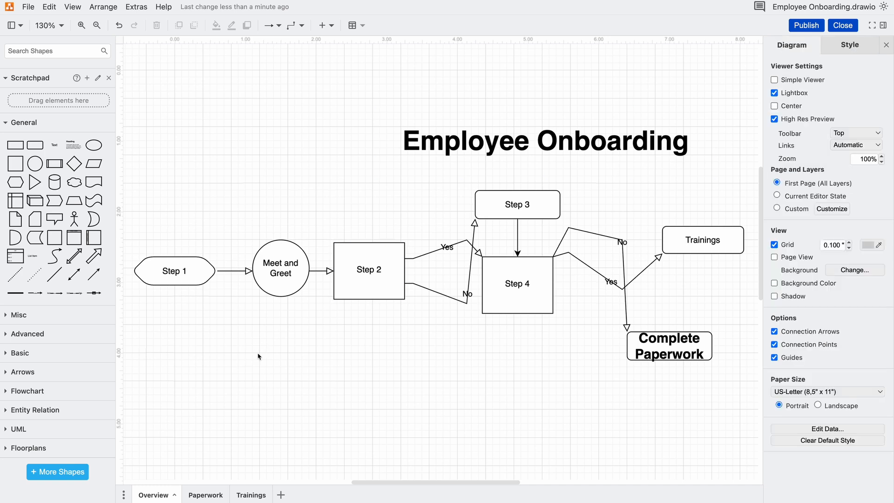
- Nudge the Step 1 shape slightly upward onto the grid, then click the shape beside it
{"action": "left_click", "coordinate": [175, 270]}
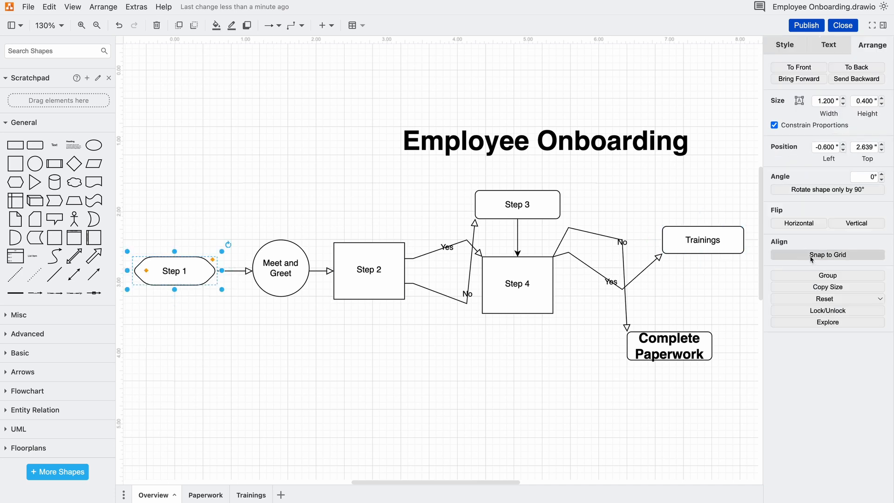
{"action": "left_click_drag", "start_coordinate": [174, 270], "coordinate": [174, 268]}
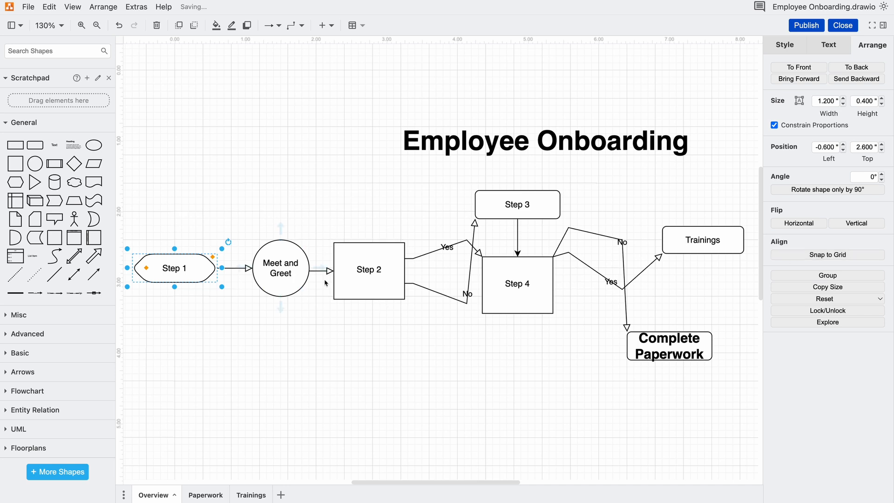
{"action": "left_click", "coordinate": [368, 269]}
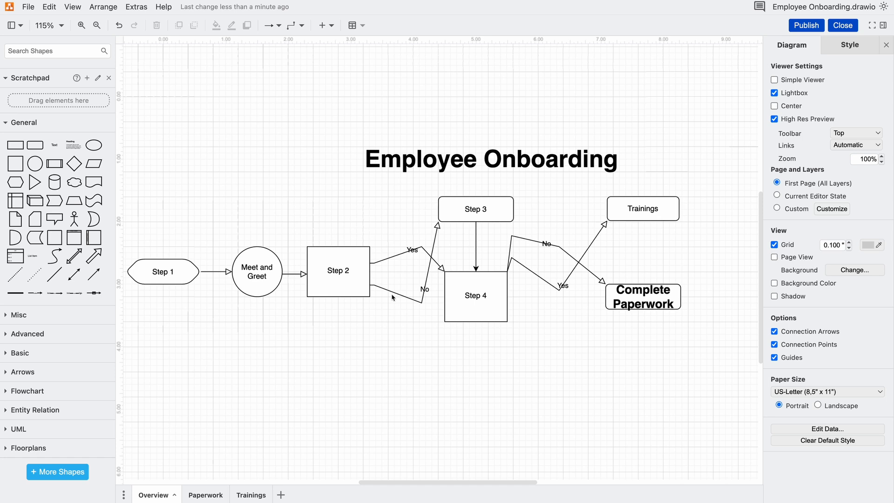
{"action": "mouse_move", "coordinate": [485, 260]}
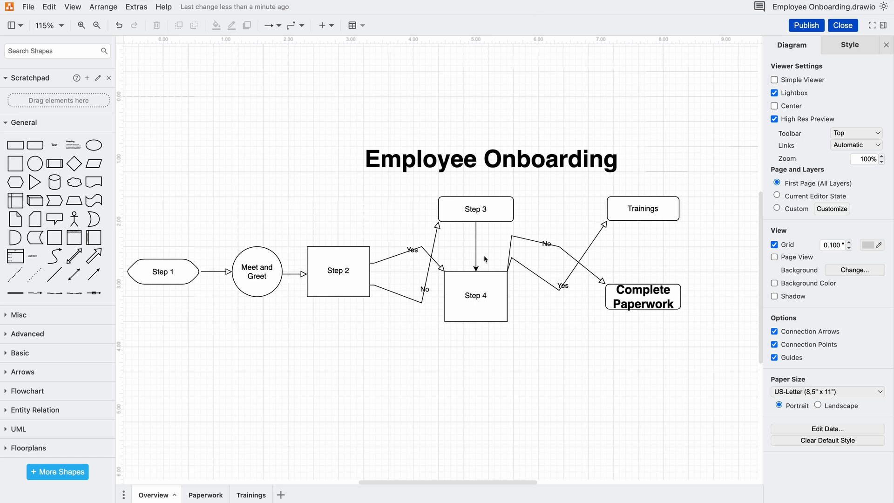
{"action": "mouse_move", "coordinate": [207, 126]}
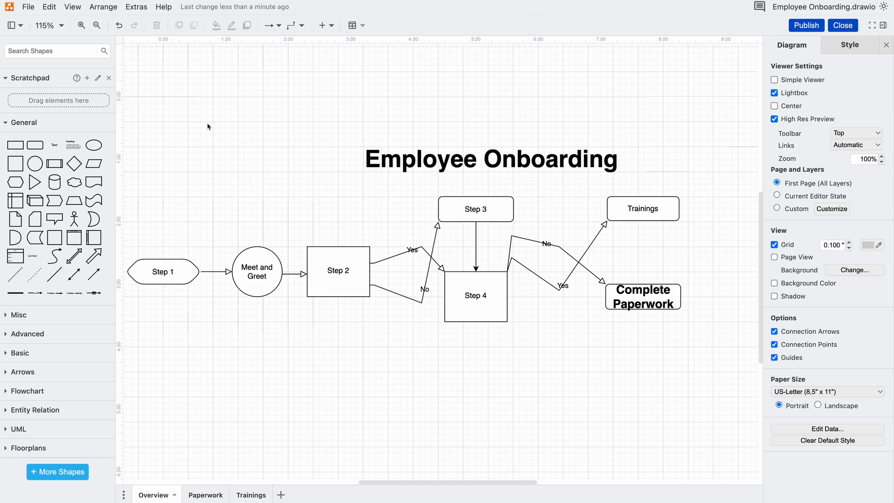
- Apply the Vertical Flow layout and centre the Employee Onboarding title above the flowchart
{"action": "left_click", "coordinate": [103, 6]}
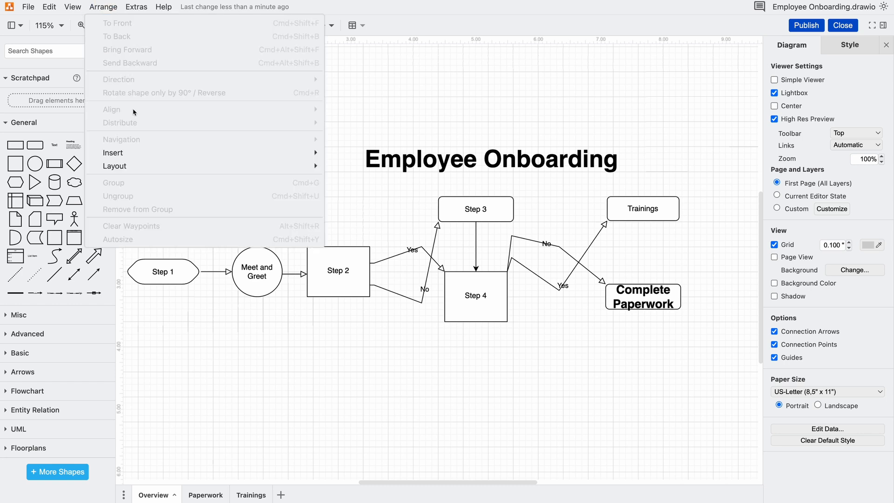
{"action": "mouse_move", "coordinate": [114, 166]}
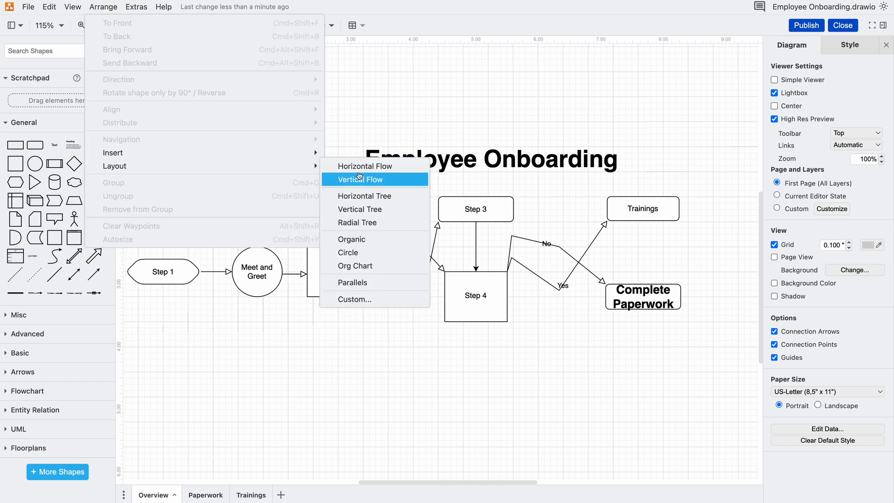
{"action": "left_click", "coordinate": [359, 178]}
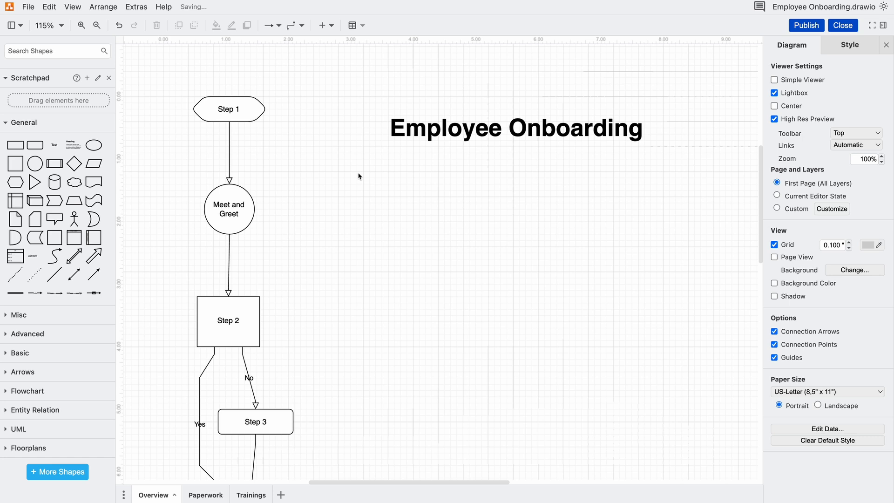
{"action": "left_click", "coordinate": [516, 128]}
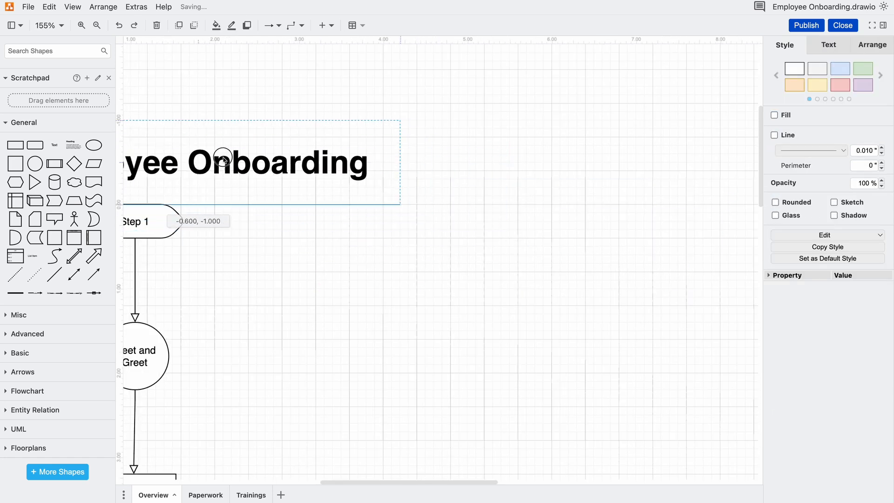
{"action": "left_click", "coordinate": [97, 25]}
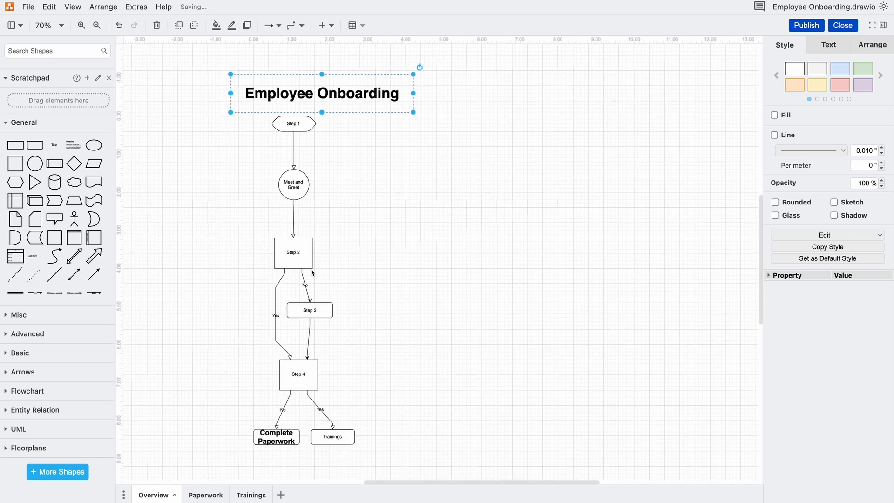
{"action": "left_click_drag", "start_coordinate": [321, 94], "coordinate": [290, 89]}
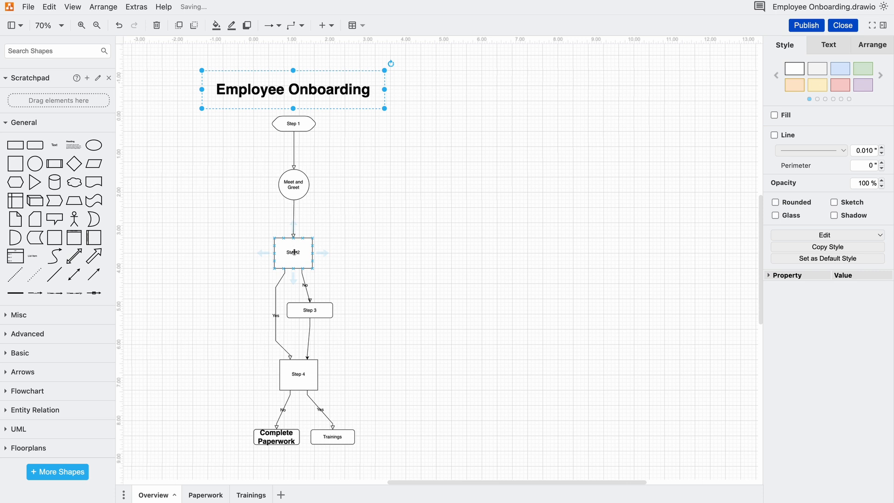
{"action": "left_click", "coordinate": [293, 252]}
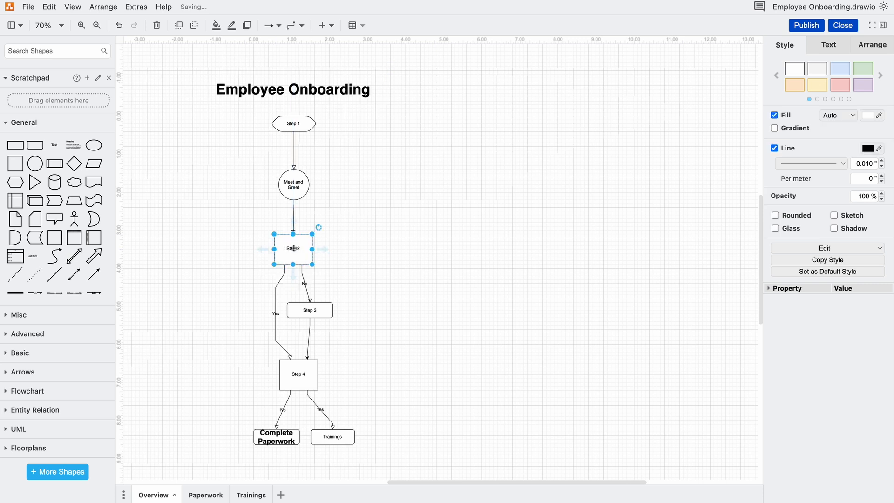
{"action": "left_click", "coordinate": [298, 376]}
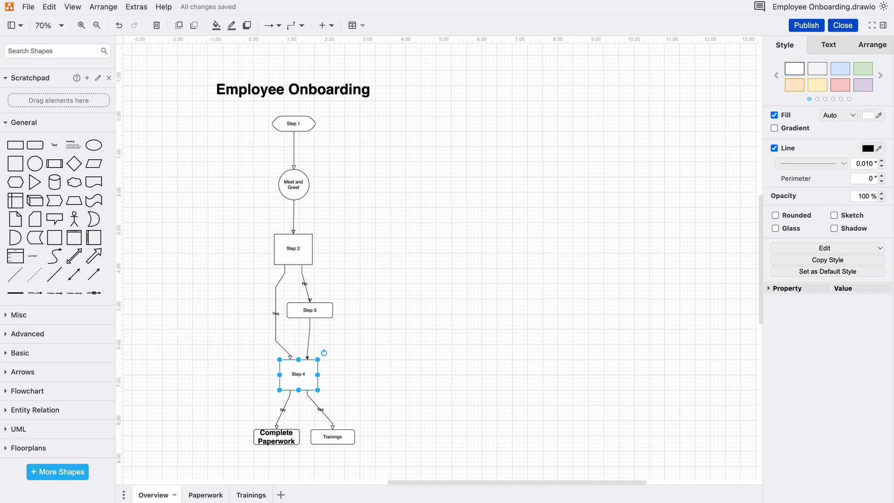
{"action": "left_click", "coordinate": [443, 263]}
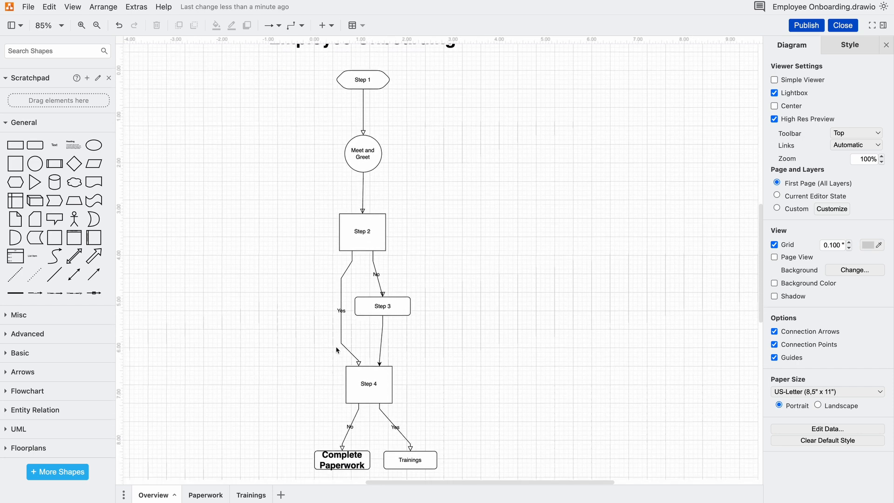
{"action": "mouse_move", "coordinate": [231, 313]}
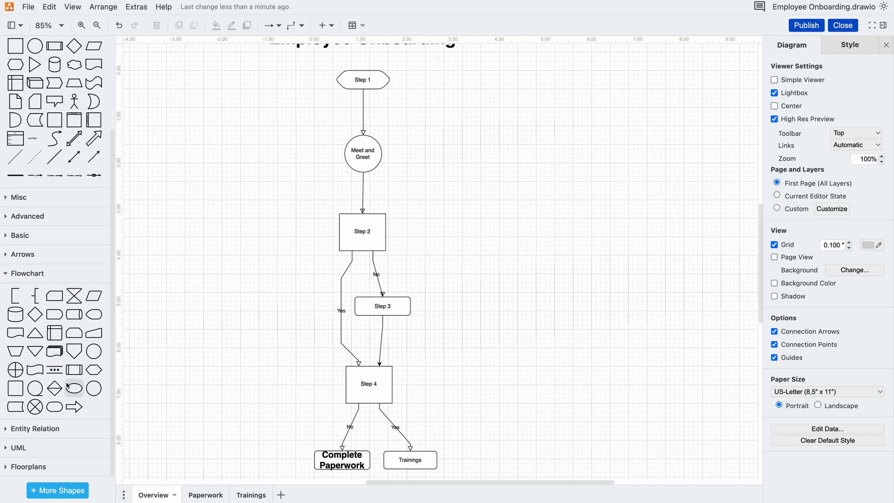
- Pick a shape from the Flowchart shape library
{"action": "left_click", "coordinate": [362, 109]}
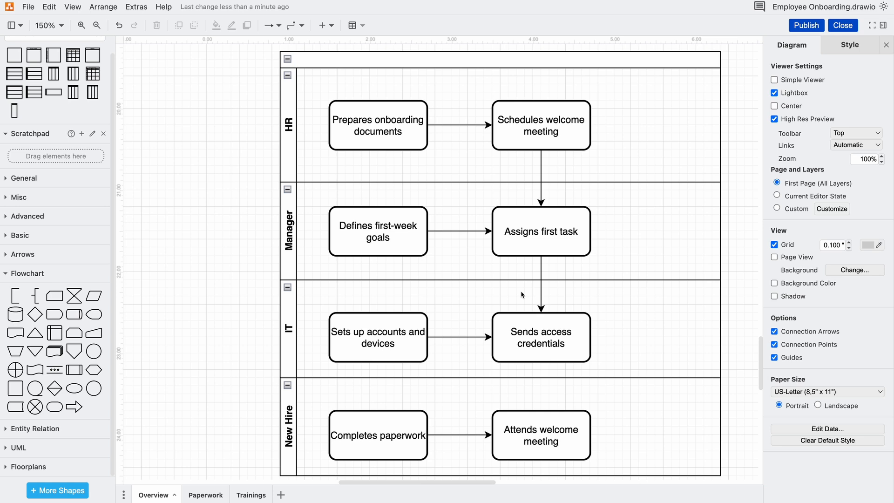
{"action": "mouse_move", "coordinate": [460, 223]}
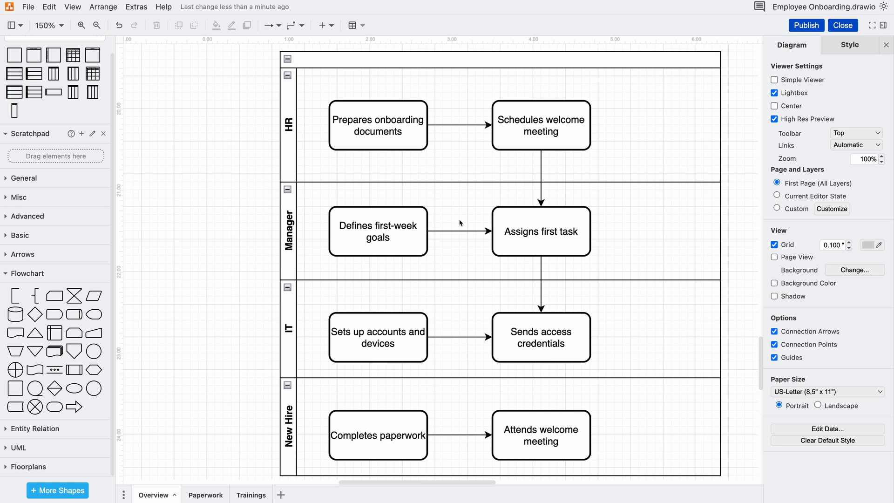
{"action": "mouse_move", "coordinate": [448, 224]}
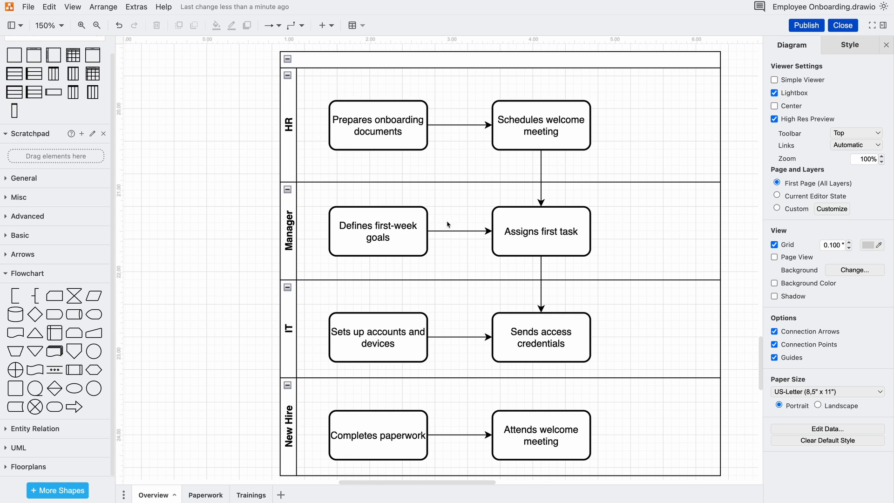
- Select the Defines first-week goals step, then the Manager lane
{"action": "left_click", "coordinate": [377, 231]}
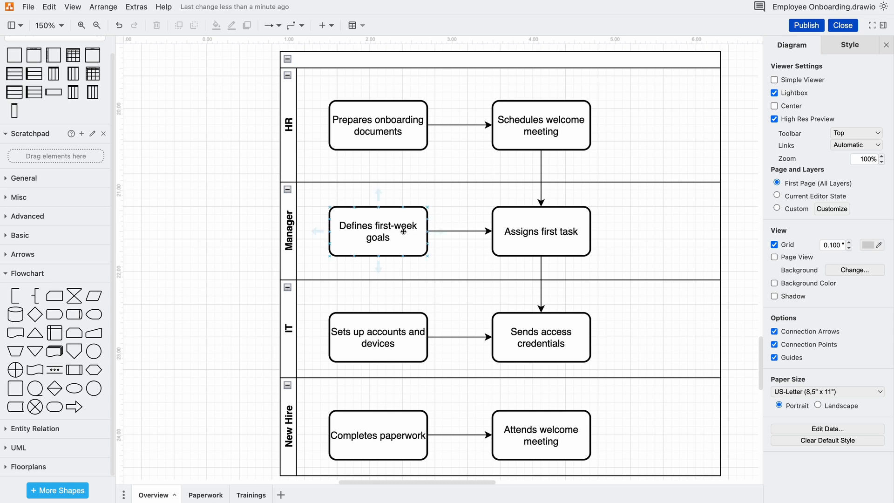
{"action": "mouse_move", "coordinate": [378, 250]}
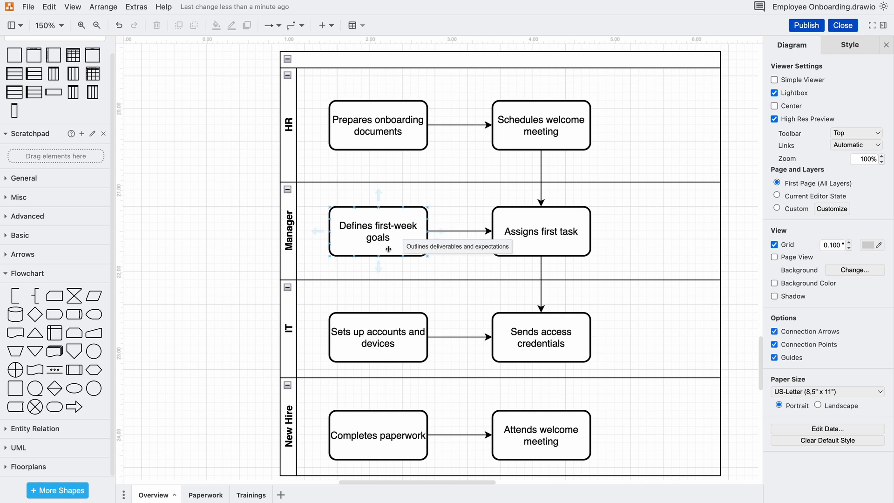
{"action": "left_click", "coordinate": [481, 277]}
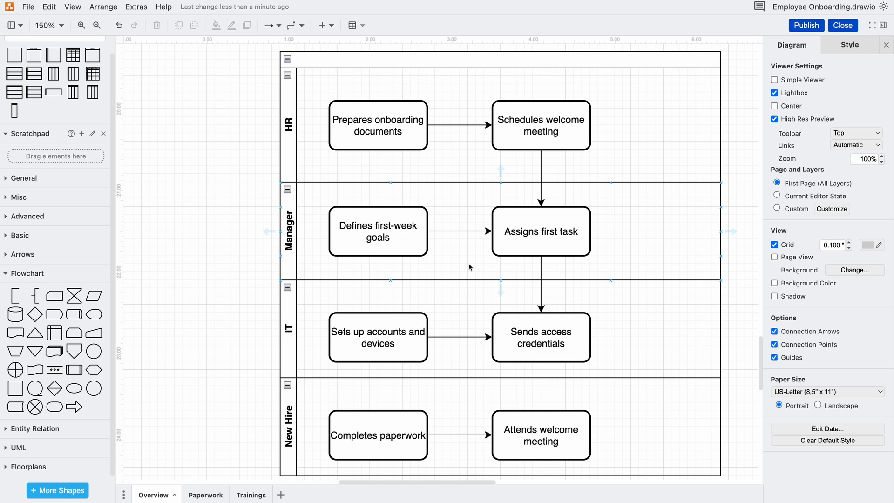
{"action": "mouse_move", "coordinate": [473, 261]}
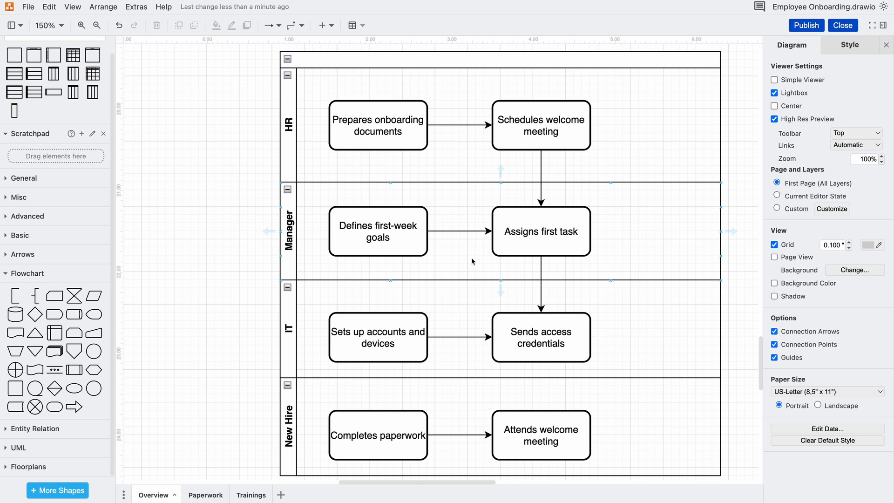